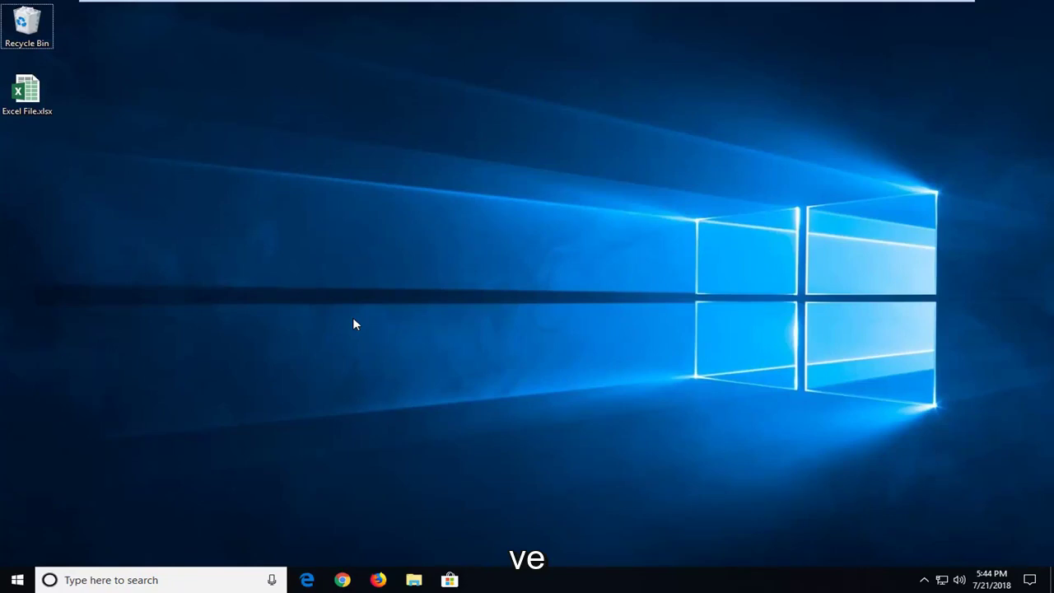
mouse_move(804, 404)
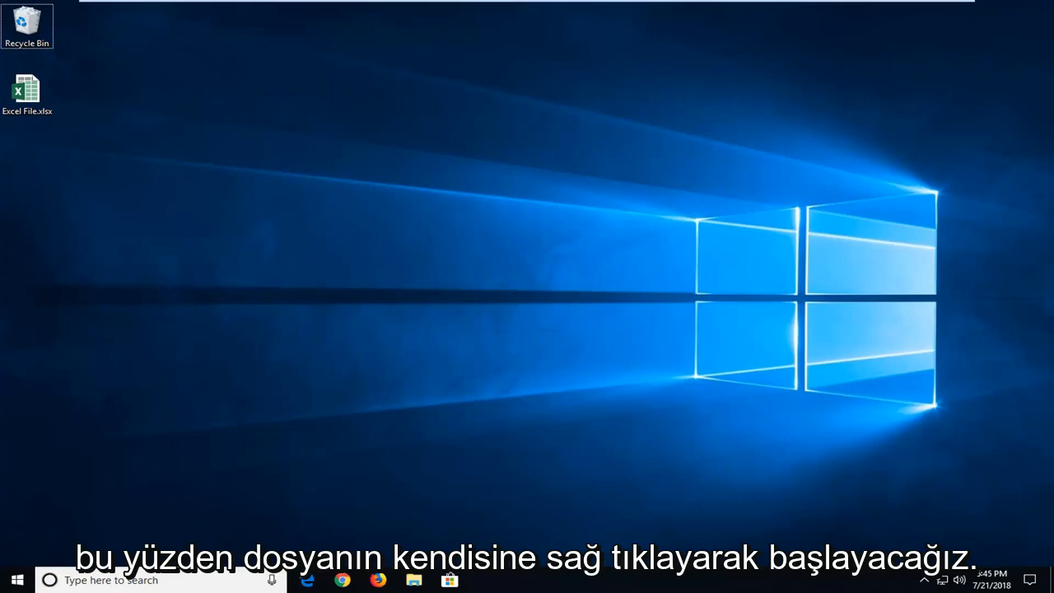
Show the Properties dialog of Excel File.xlsx from its context menu
click(26, 89)
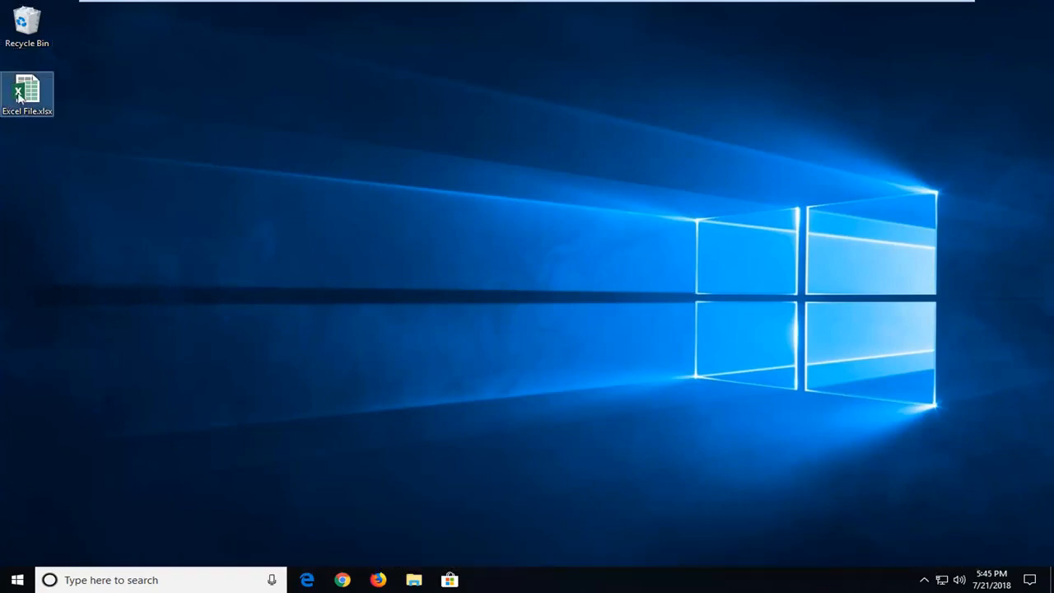
right_click(26, 94)
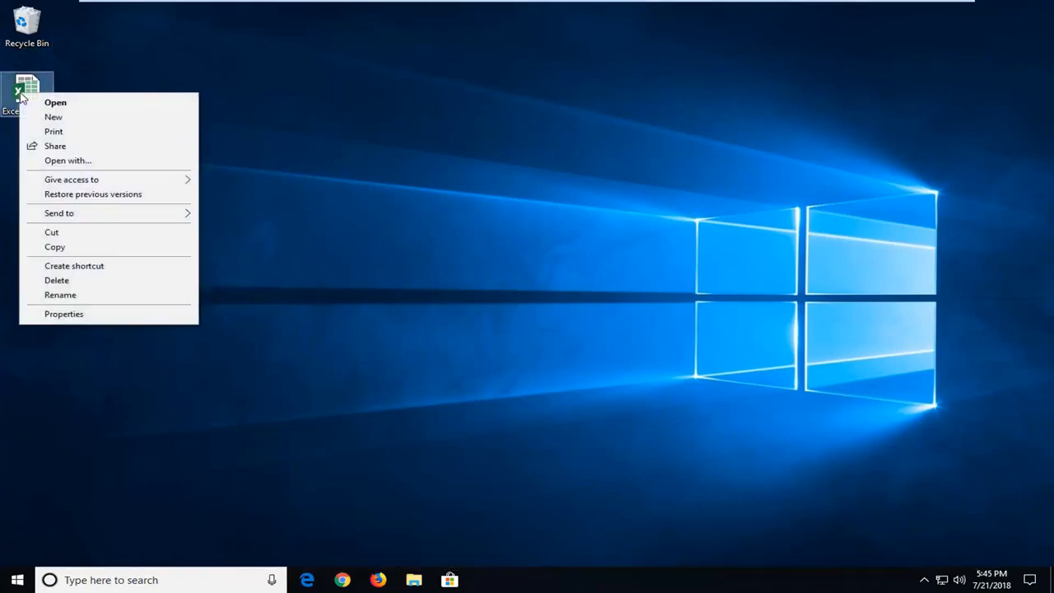
click(62, 313)
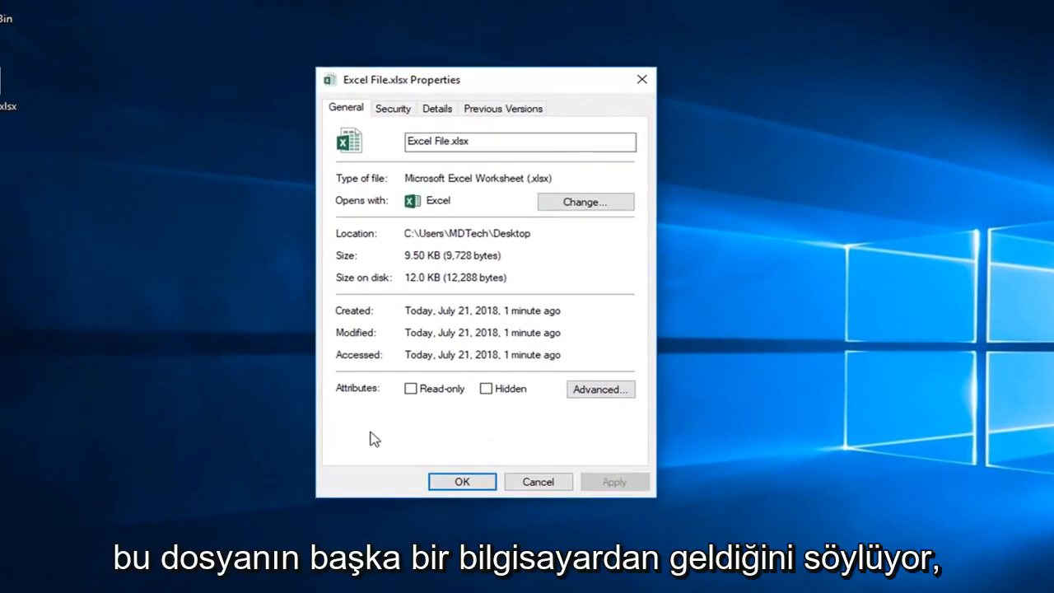
mouse_move(392, 444)
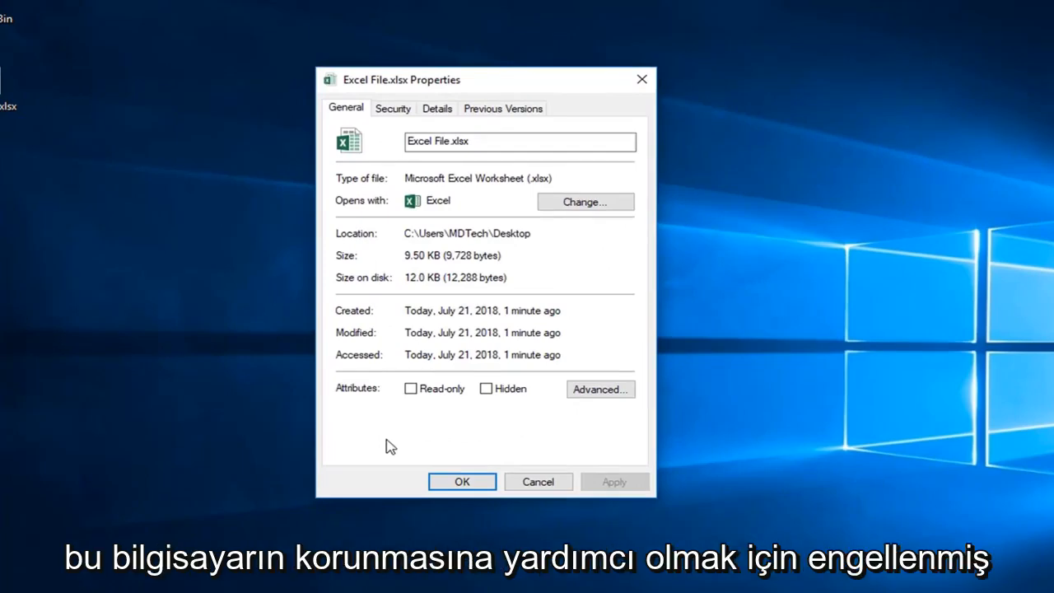
mouse_move(603, 428)
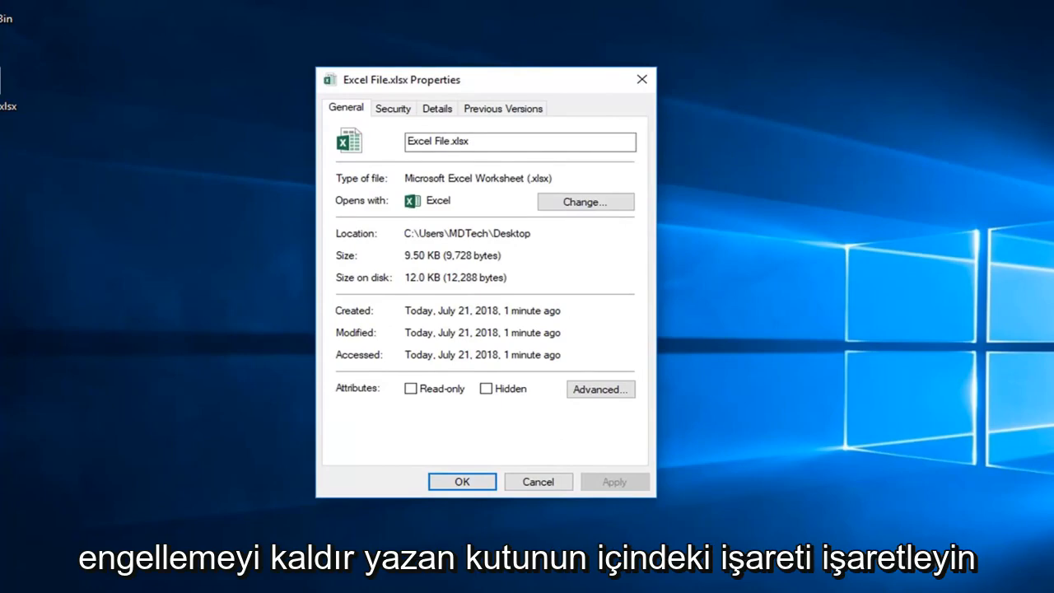
mouse_move(600, 429)
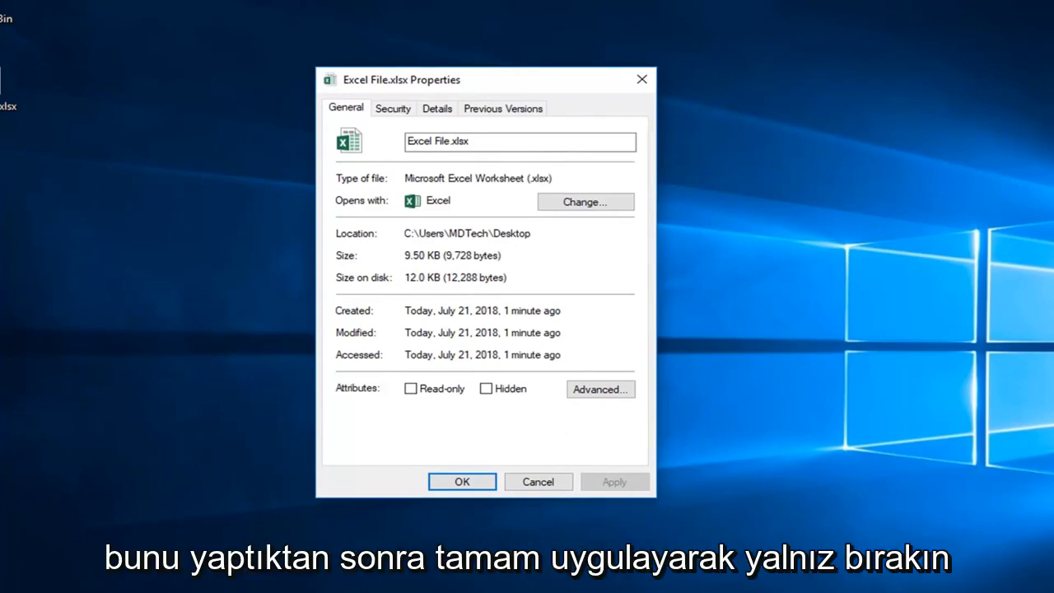
mouse_move(382, 415)
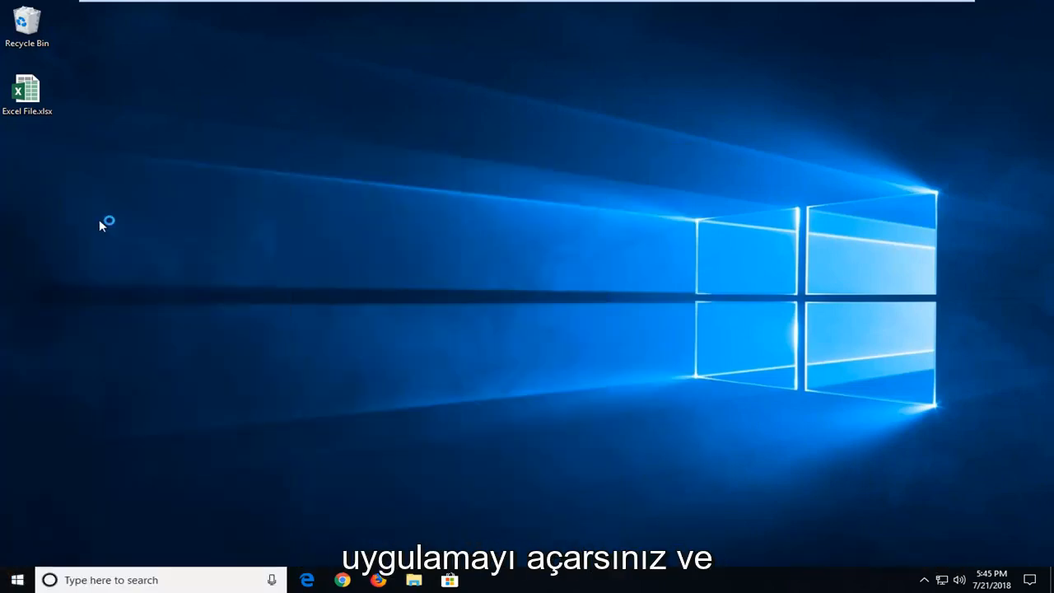
Launch Excel and create a new blank workbook (Book1)
double_click(26, 89)
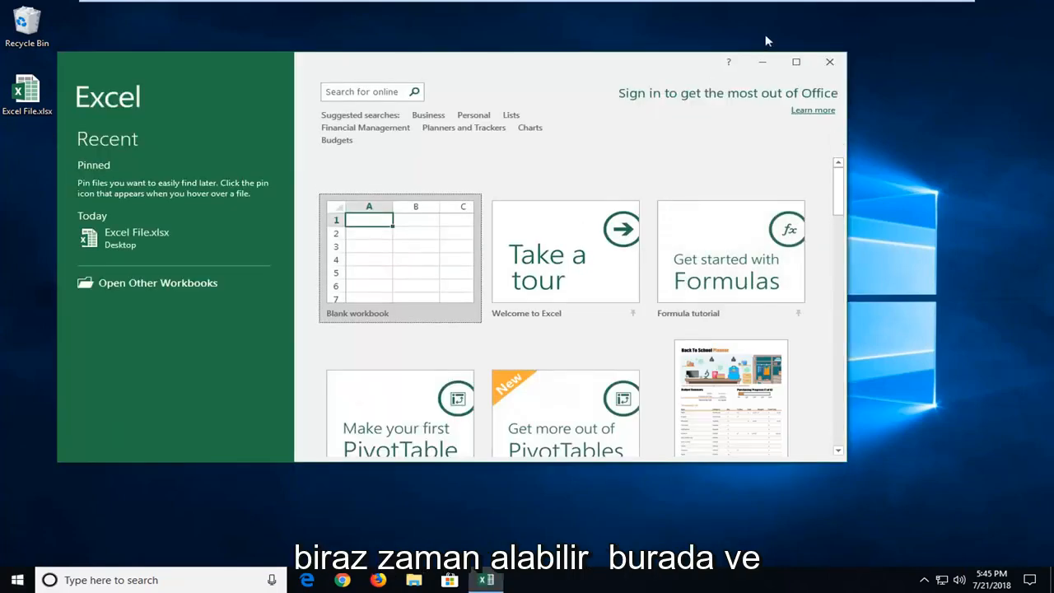
click(399, 259)
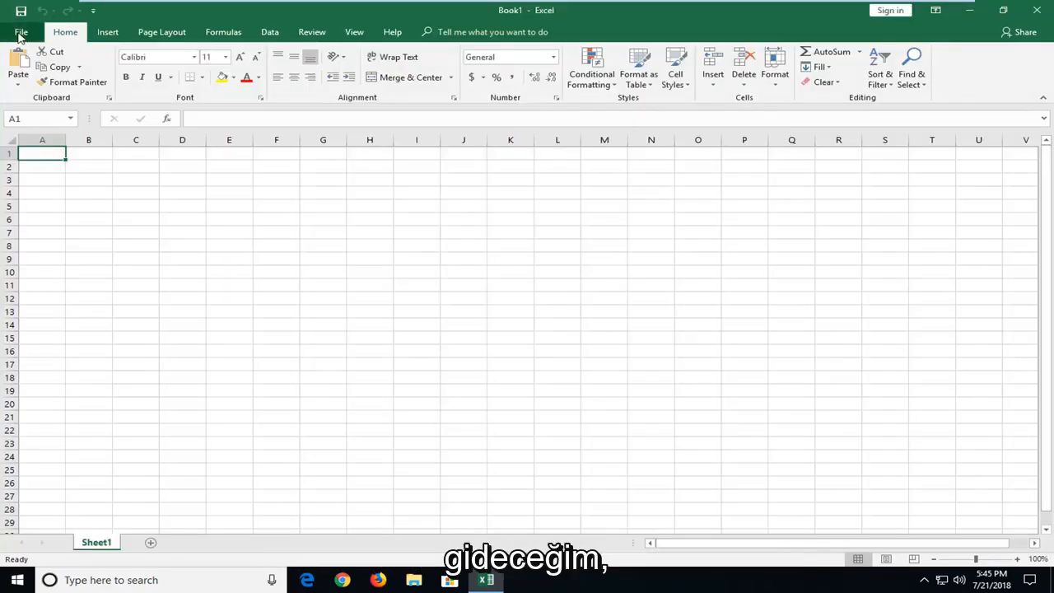
Reach the Trust Center page of Excel Options via File > Options
click(20, 31)
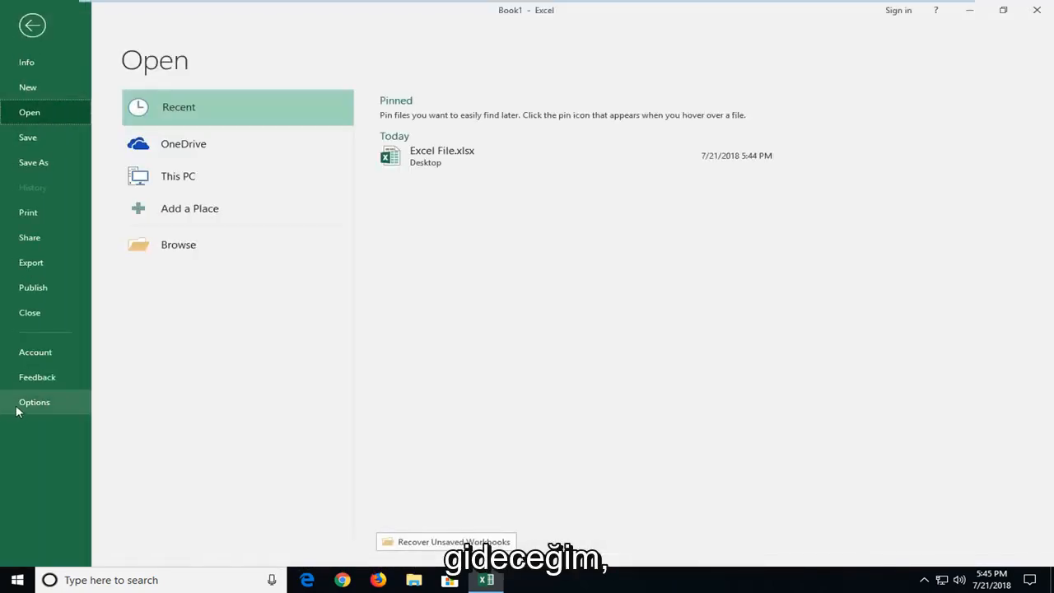
click(33, 402)
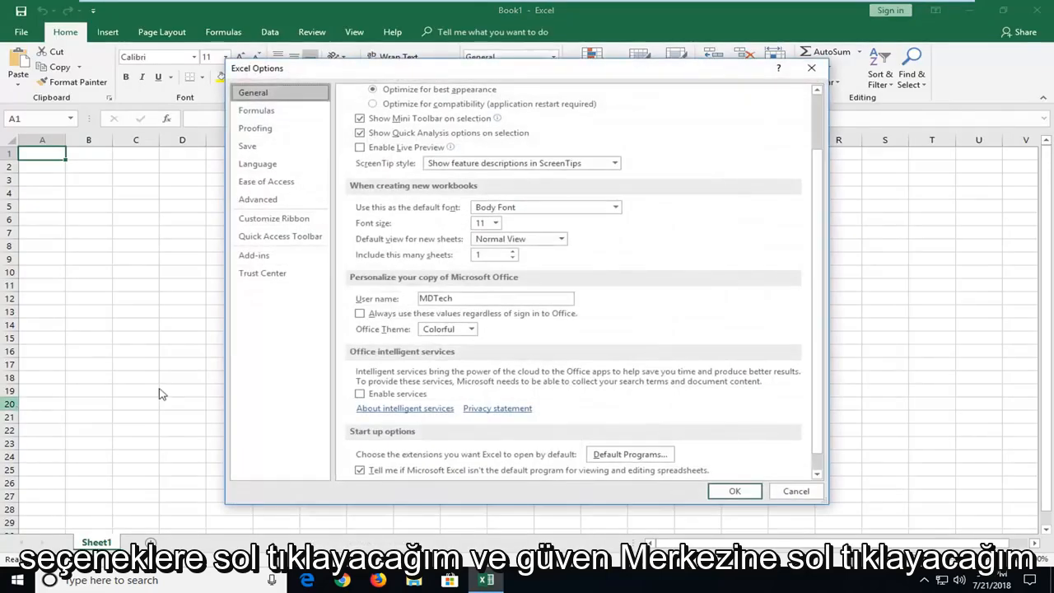
click(262, 274)
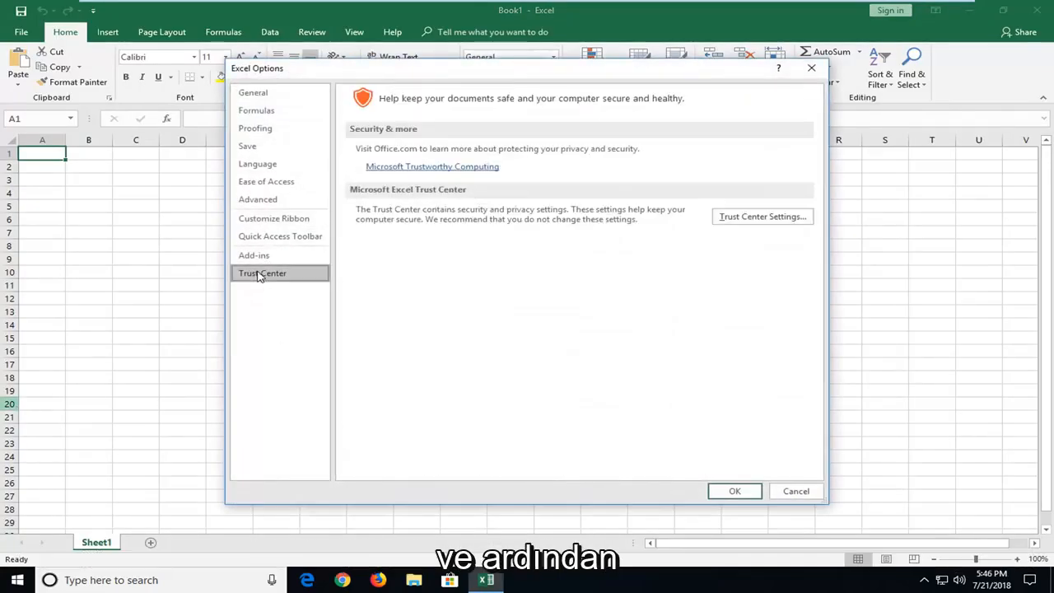
mouse_move(761, 216)
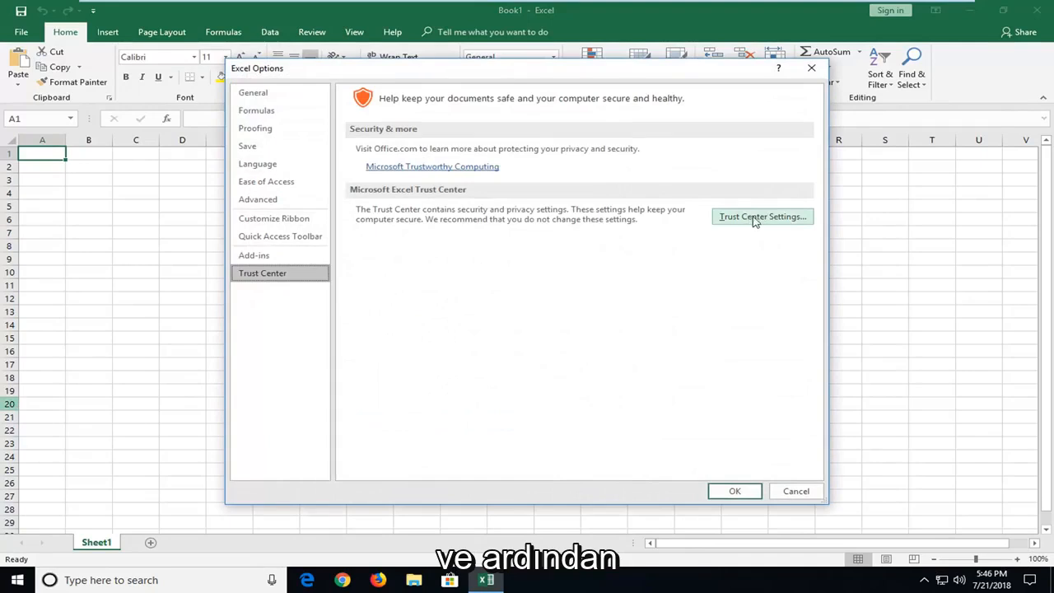
In Trust Center Settings, uncheck Protected View for files originating from the internet
click(761, 217)
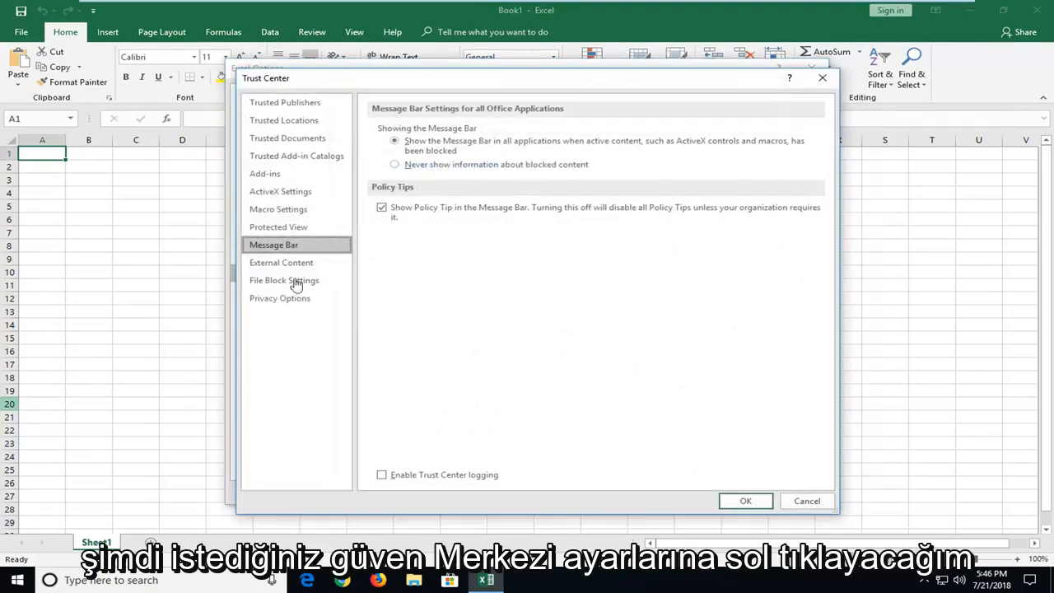
mouse_move(279, 227)
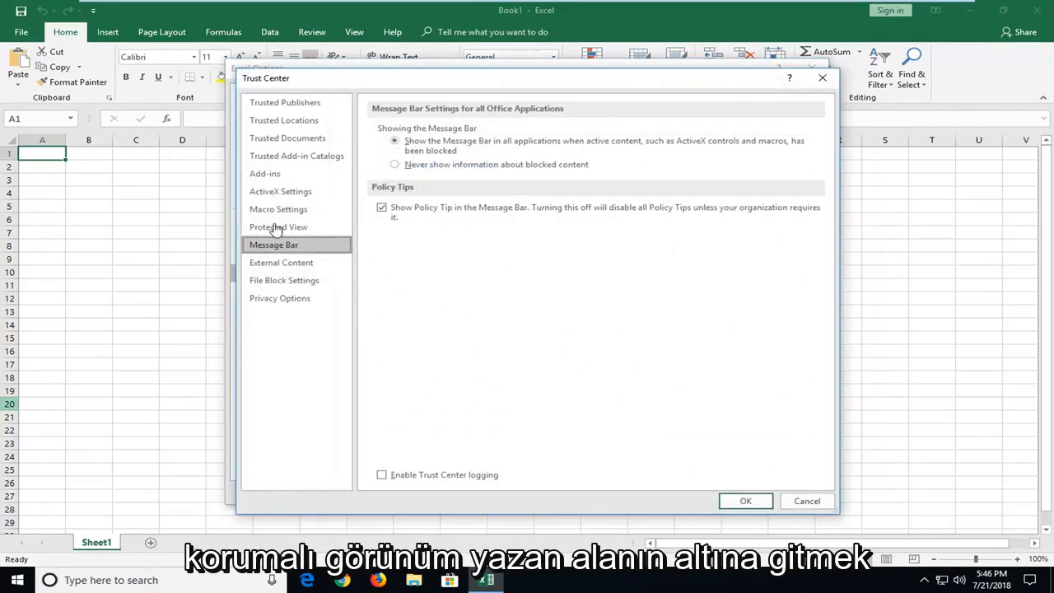
click(279, 227)
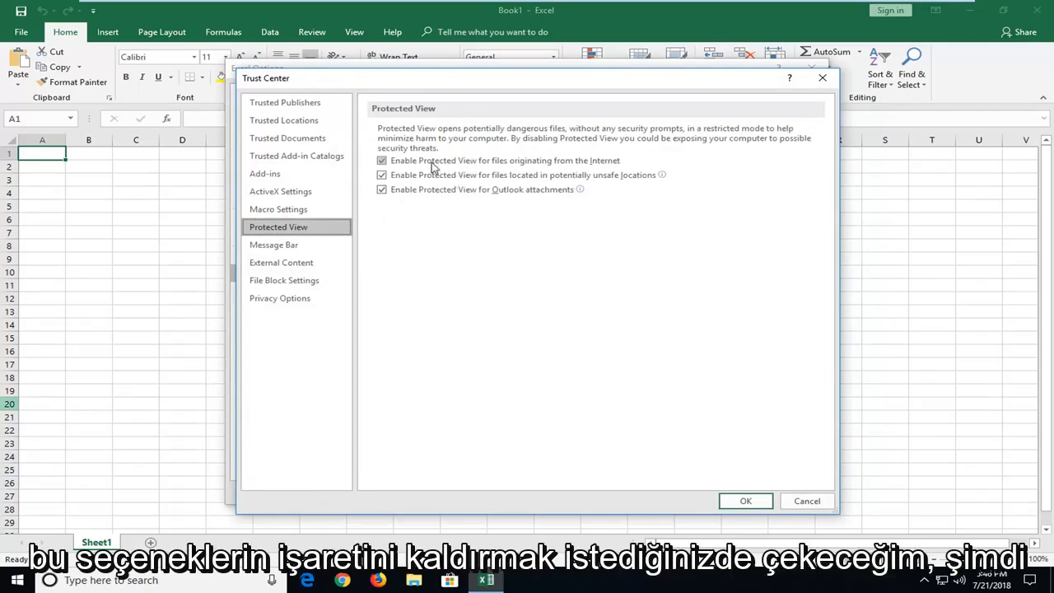
click(382, 161)
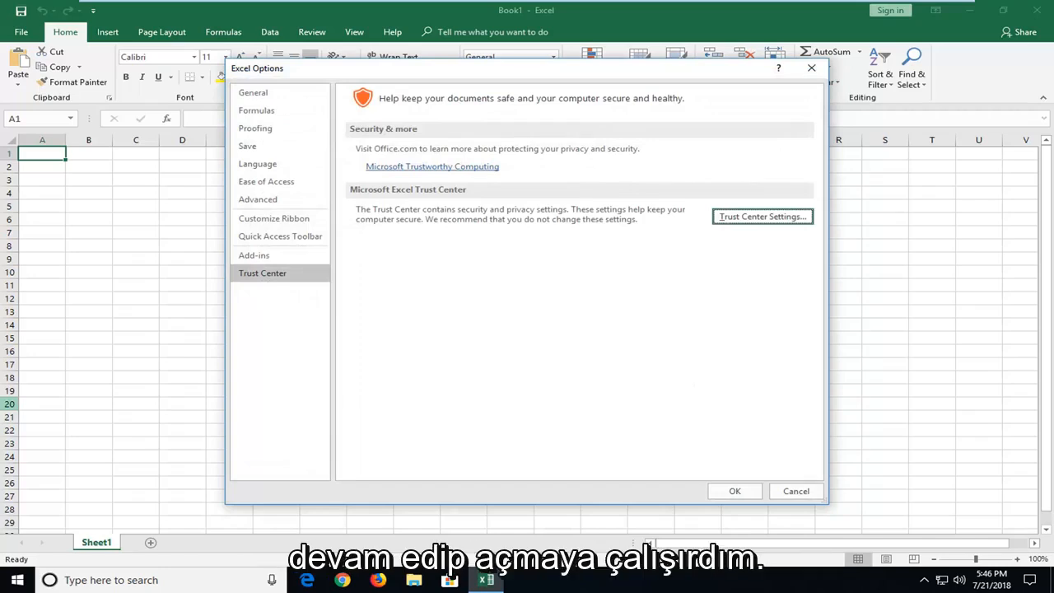
mouse_move(805, 79)
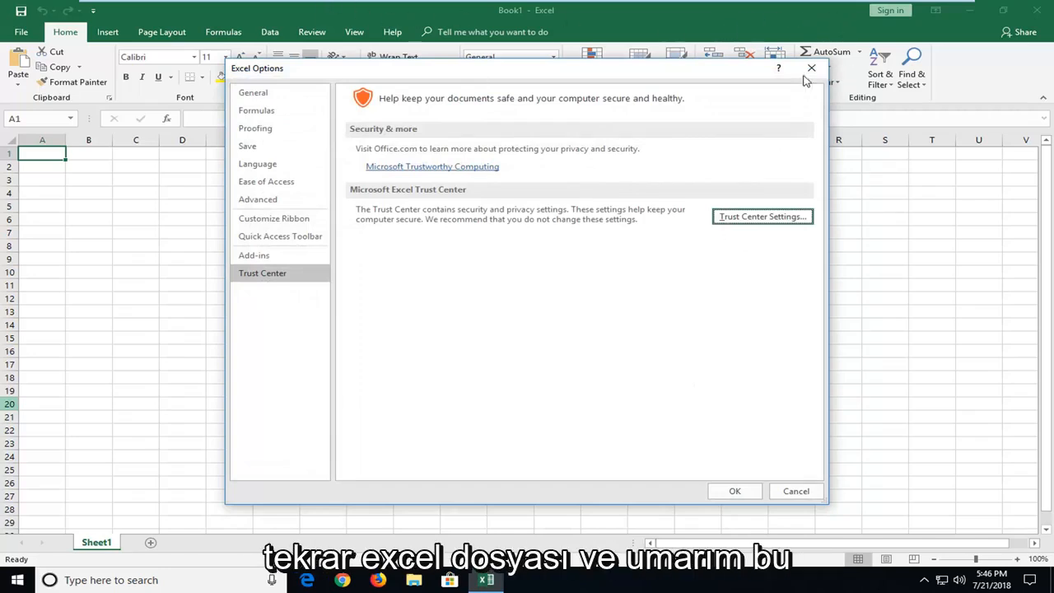